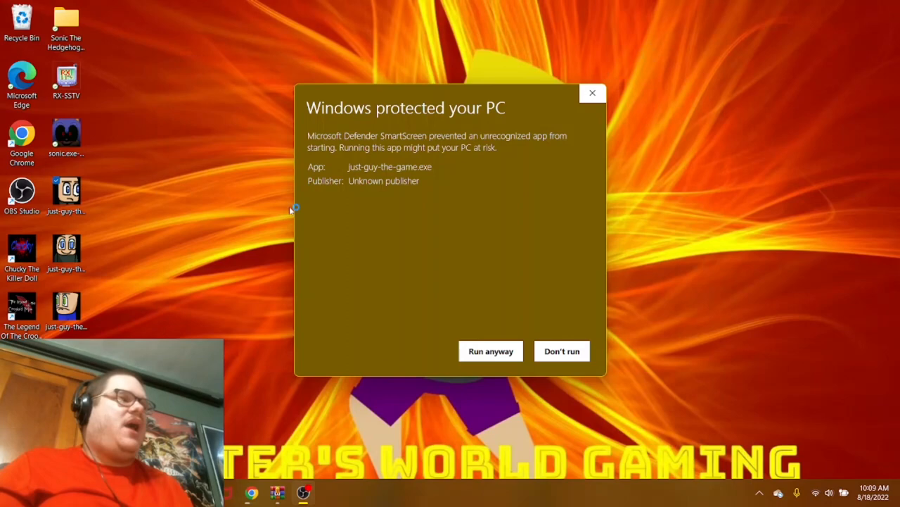
mouse_move(190, 223)
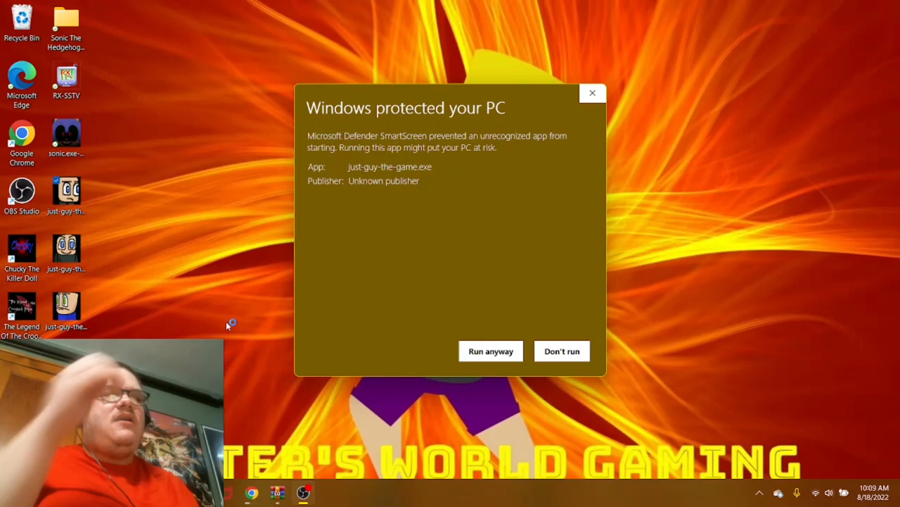
mouse_move(196, 301)
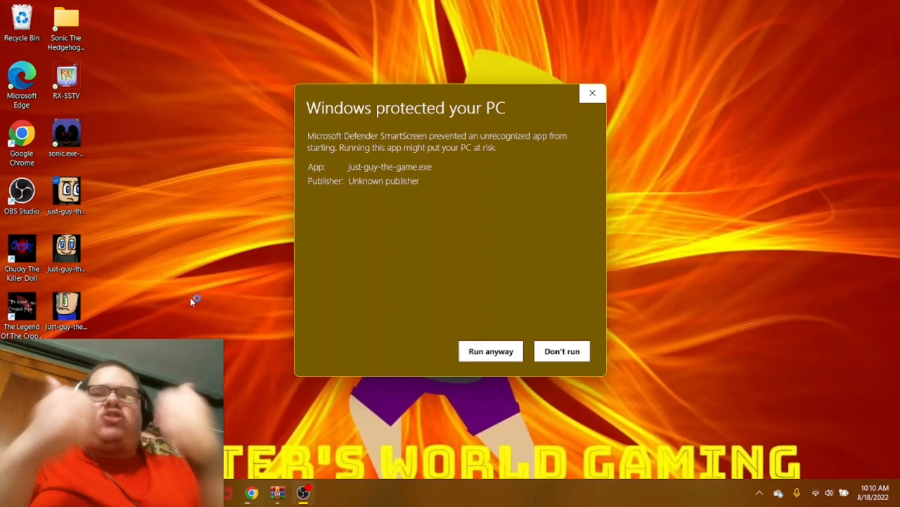
mouse_move(318, 318)
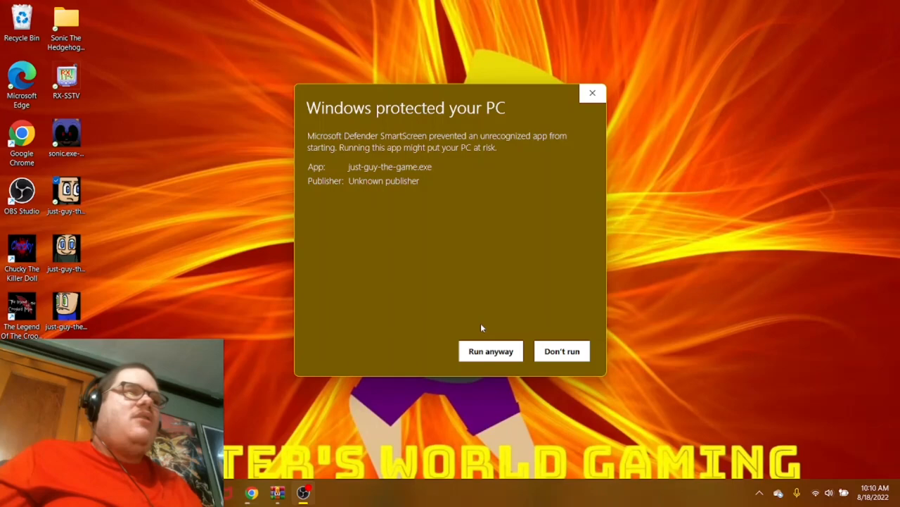
Choose Run anyway so just-guy-the-game.exe launches to its title screen
left_click(490, 350)
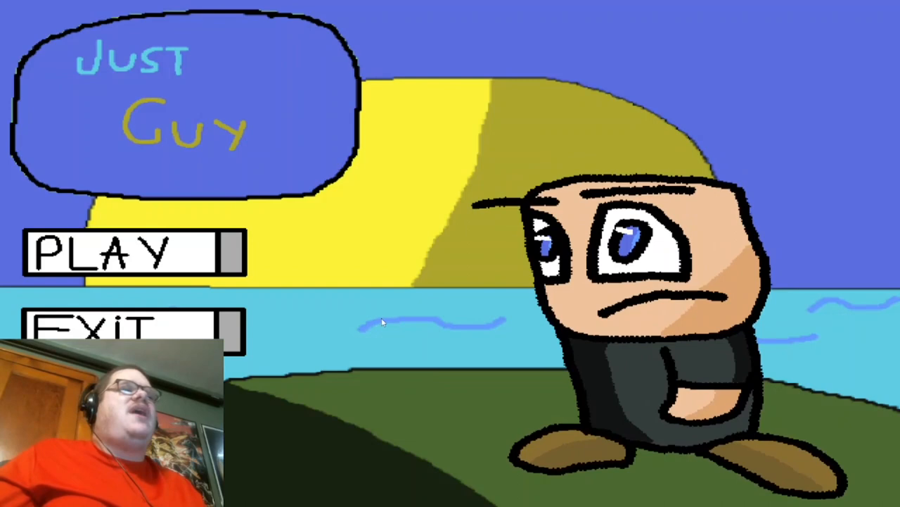
left_click(112, 250)
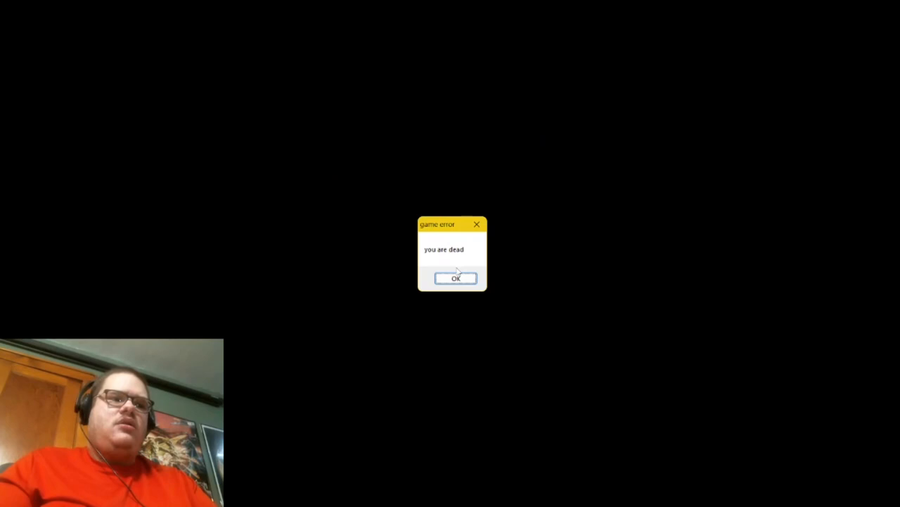
left_click(455, 279)
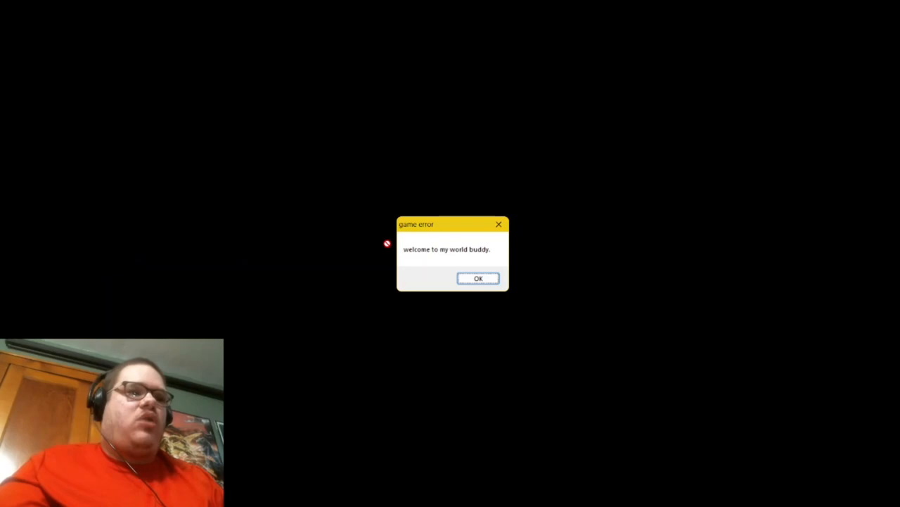
Dismiss the welcome message and the lost-player-control error with OK
left_click(479, 279)
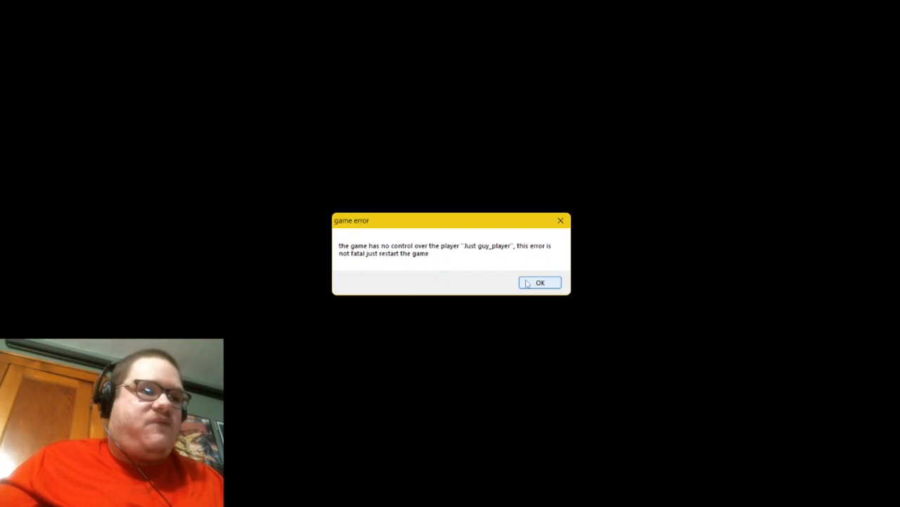
left_click(541, 282)
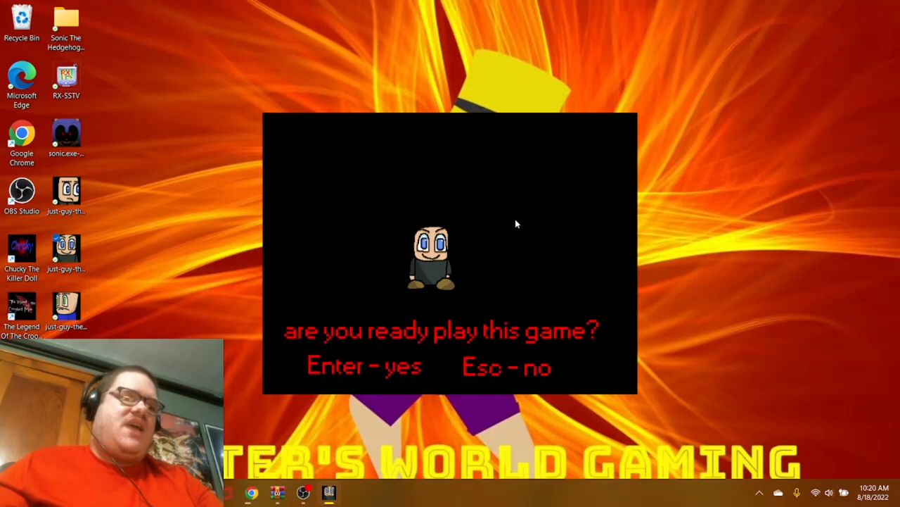
Confirm readiness at the prompt to reach Just Guy The Game 2's title menu
key("enter")
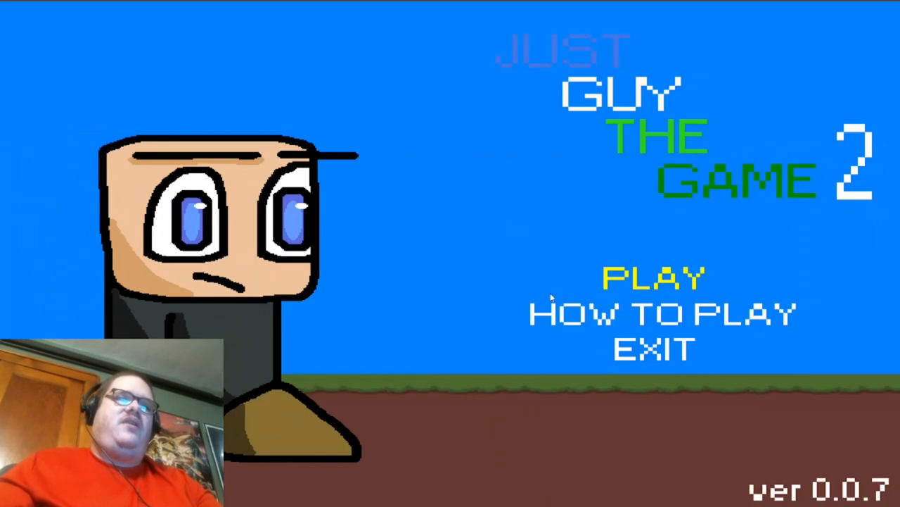
Start Just Guy 2 and play until the level 2 dark meadow error appears
left_click(653, 312)
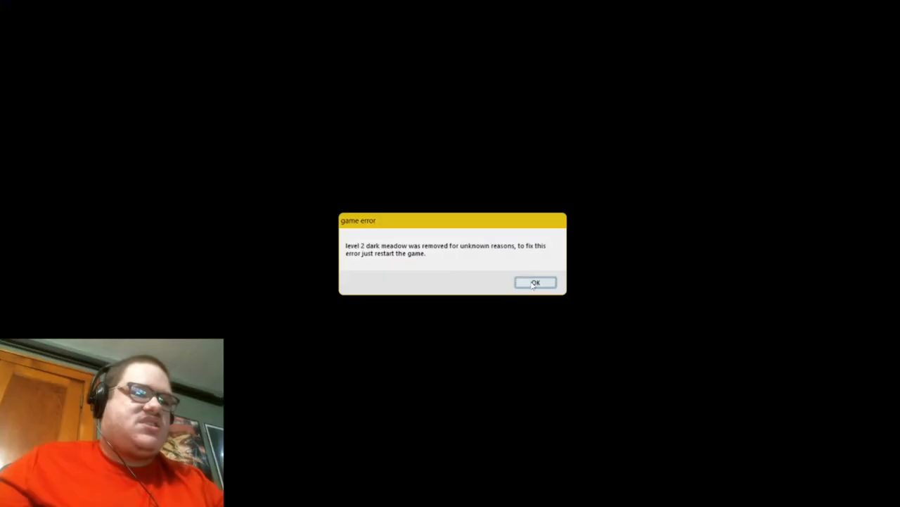
left_click(534, 282)
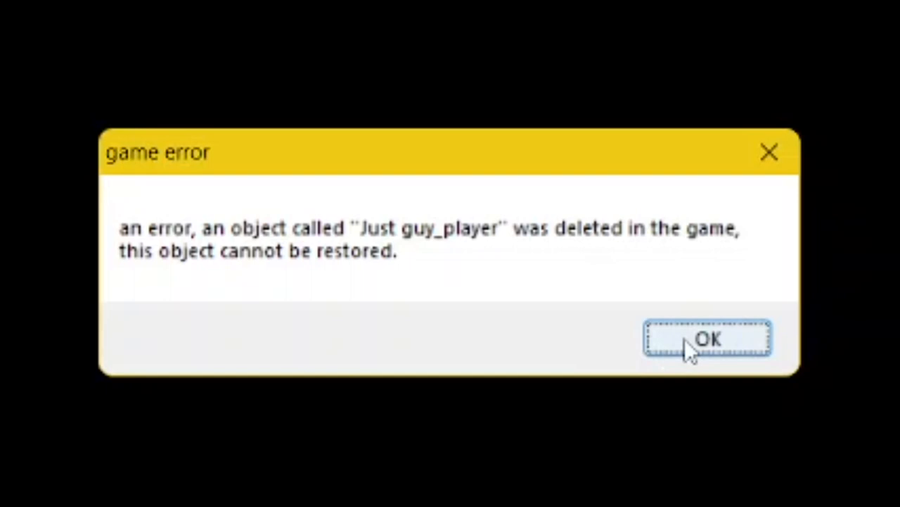
Dismiss the deleted-player error and pick an option on the He Is Dead menu
left_click(706, 338)
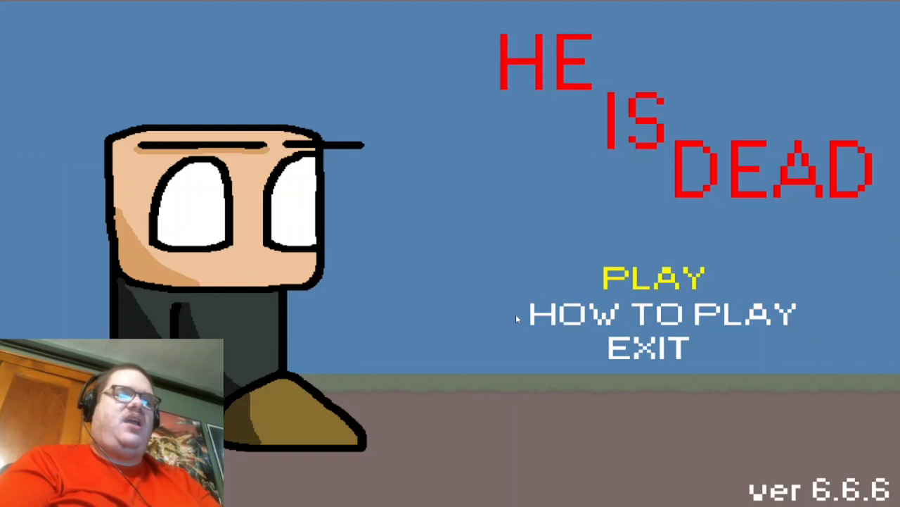
left_click(653, 276)
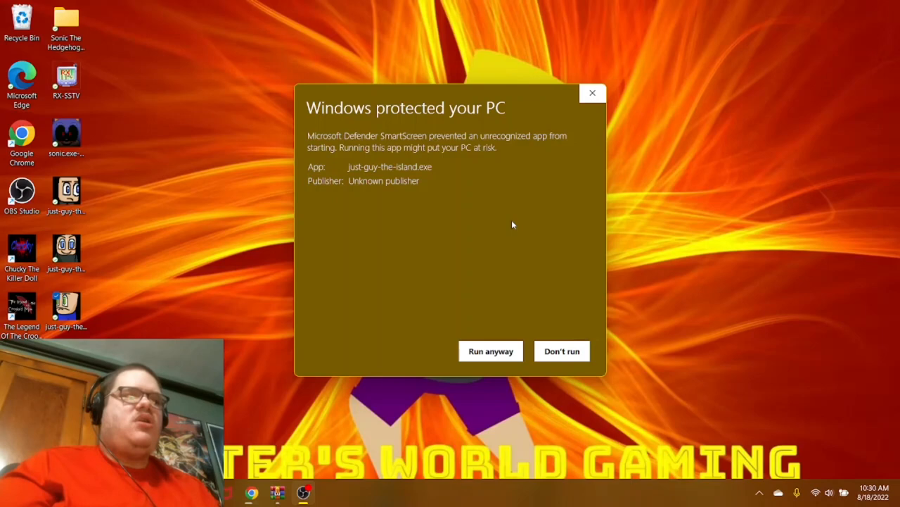
mouse_move(489, 351)
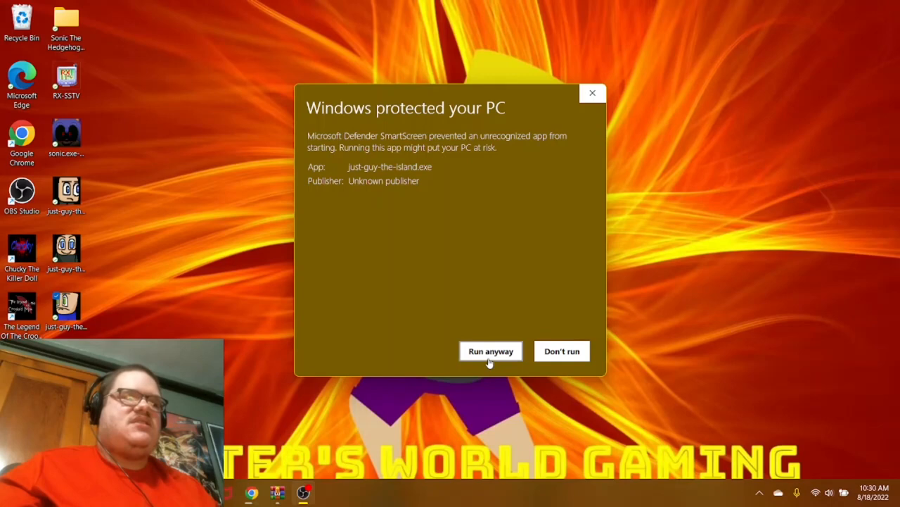
Choose Run anyway so Just Guy The Island launches to its title menu
left_click(490, 351)
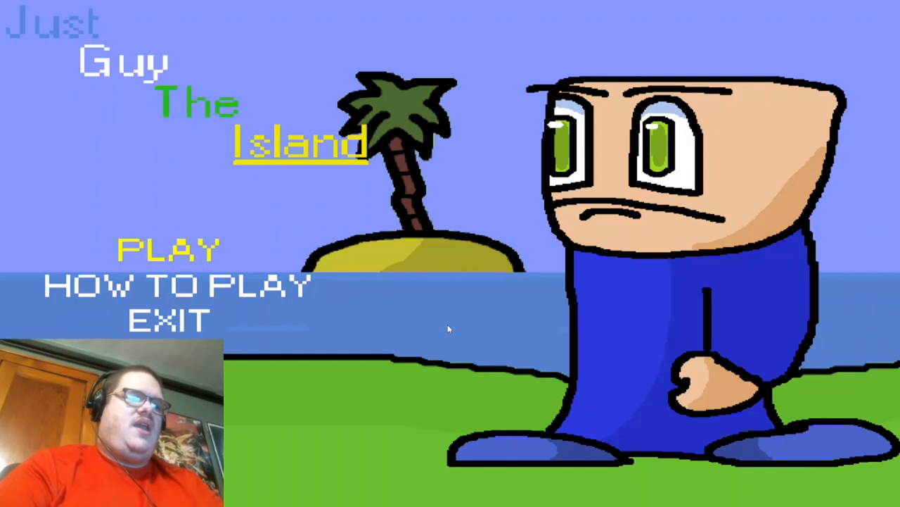
left_click(169, 251)
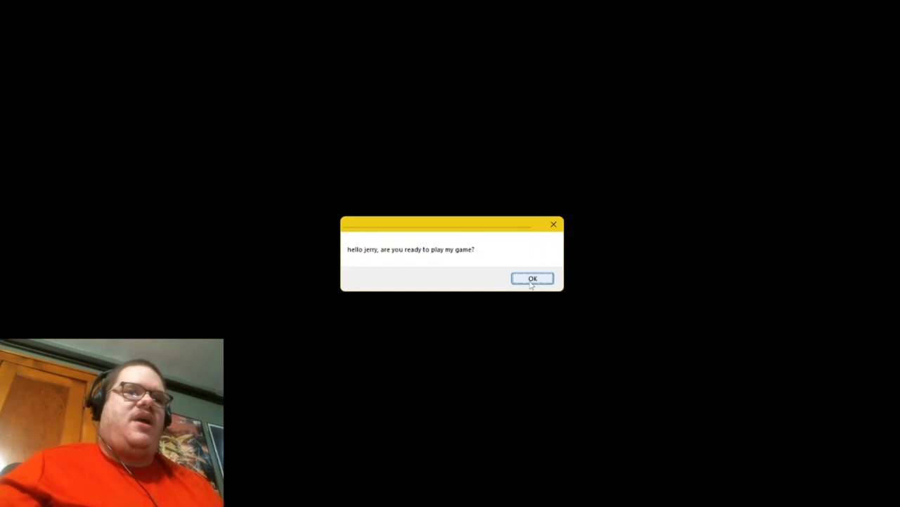
Accept the challenge message, play until caught, then restart after GAME OVER
left_click(531, 278)
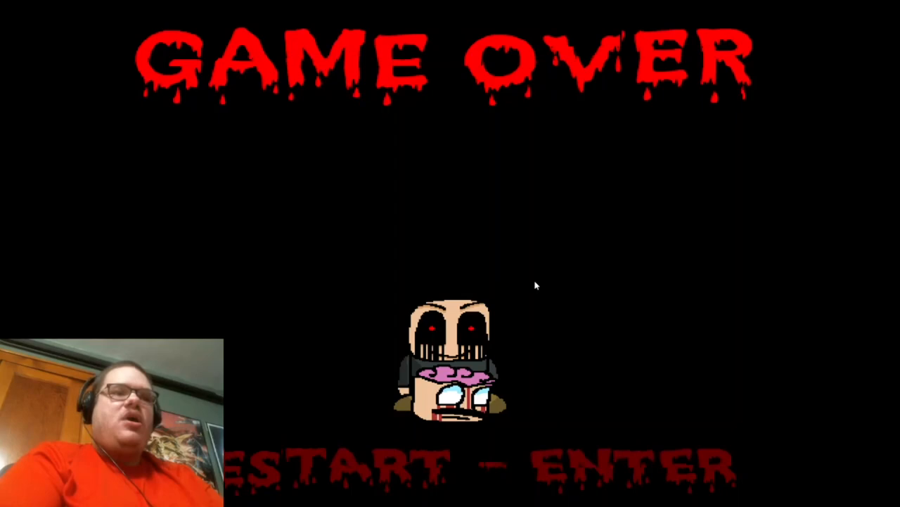
key("enter")
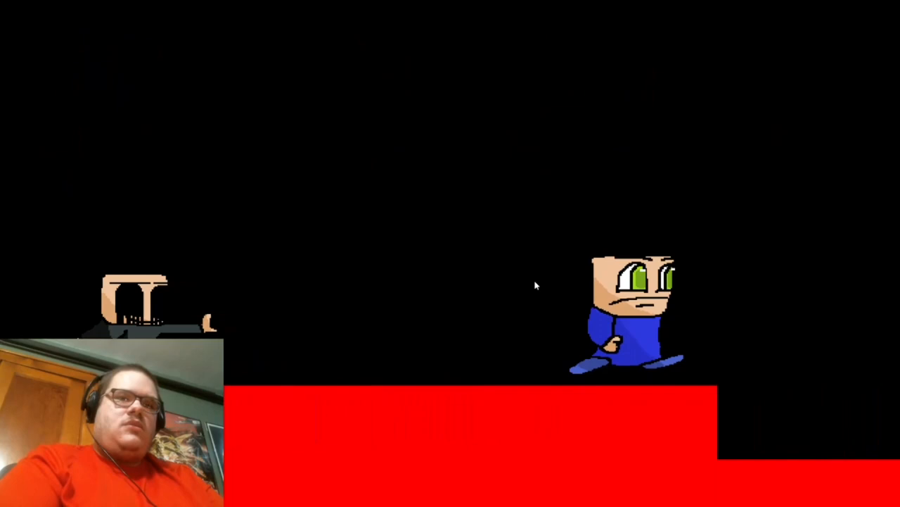